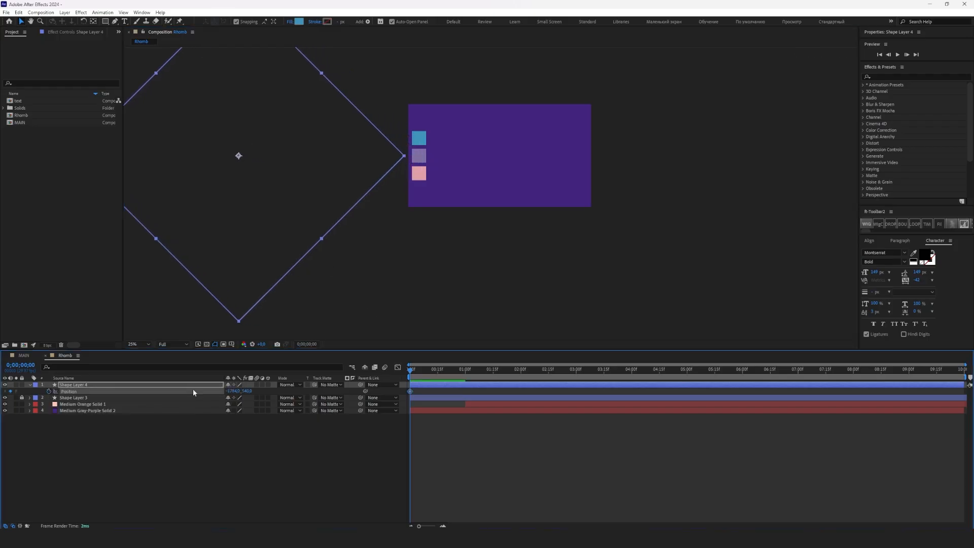
Duplicate the rhombus layer and set the copy's Position keyframes to slide in from the right.
left_click(473, 369)
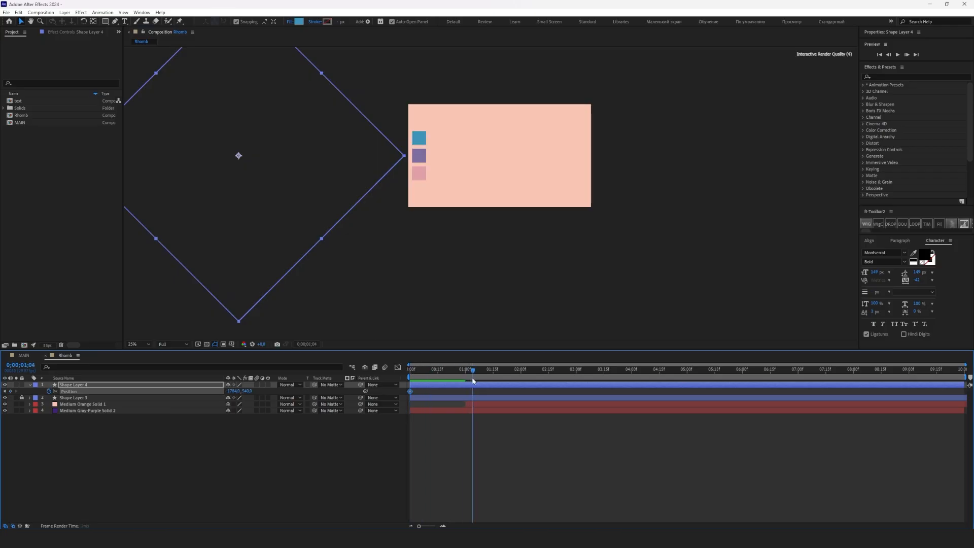
left_click(493, 369)
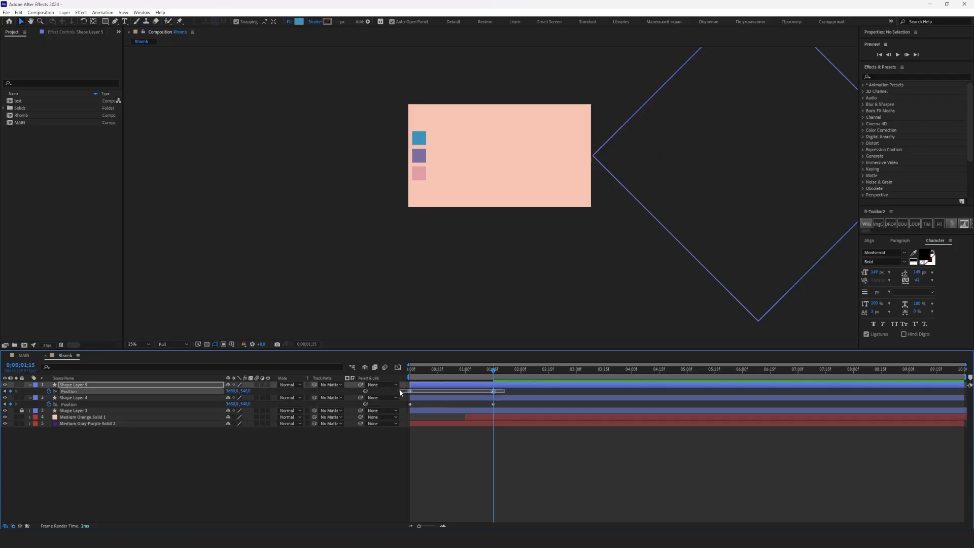
Duplicate Shape Layer 4 and 5 so the composition holds four outlined rhombus layers.
right_click(493, 391)
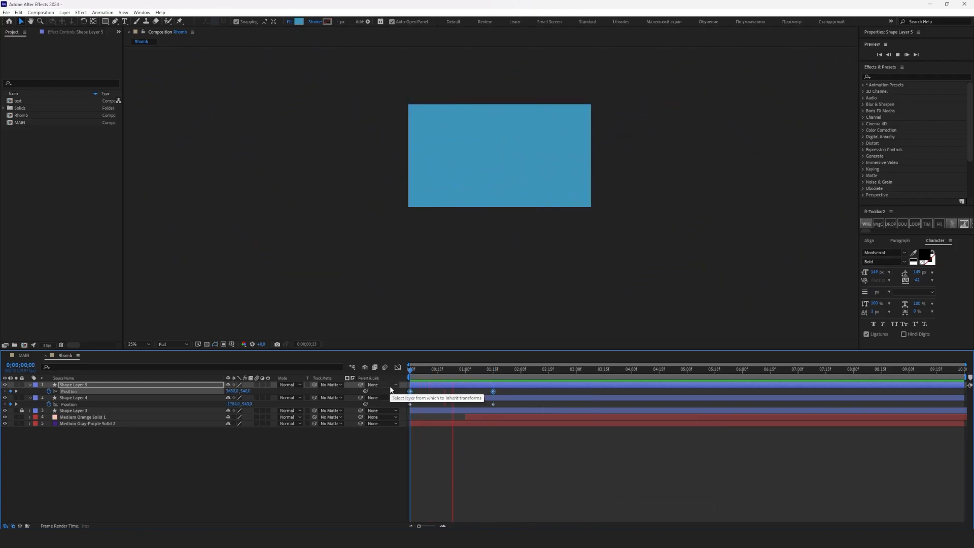
left_click(511, 369)
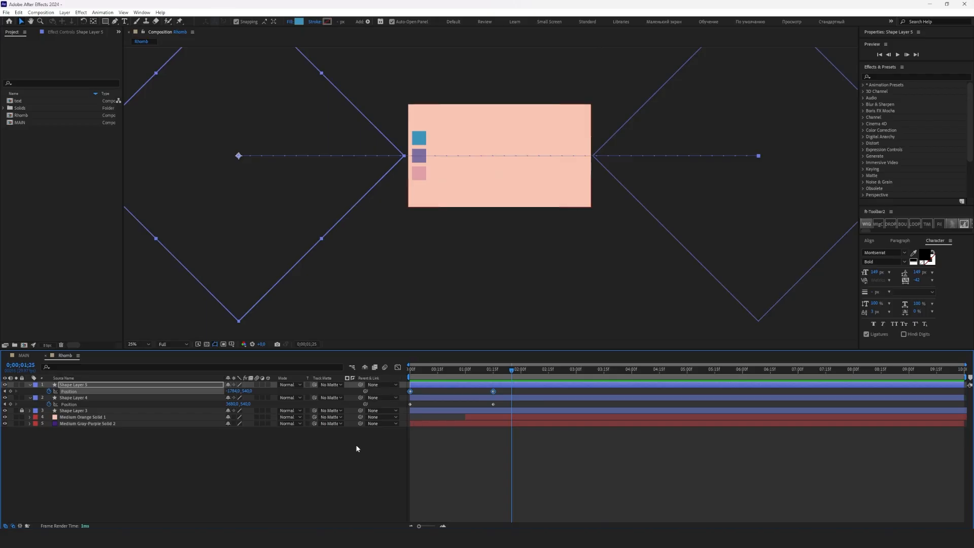
left_click(33, 384)
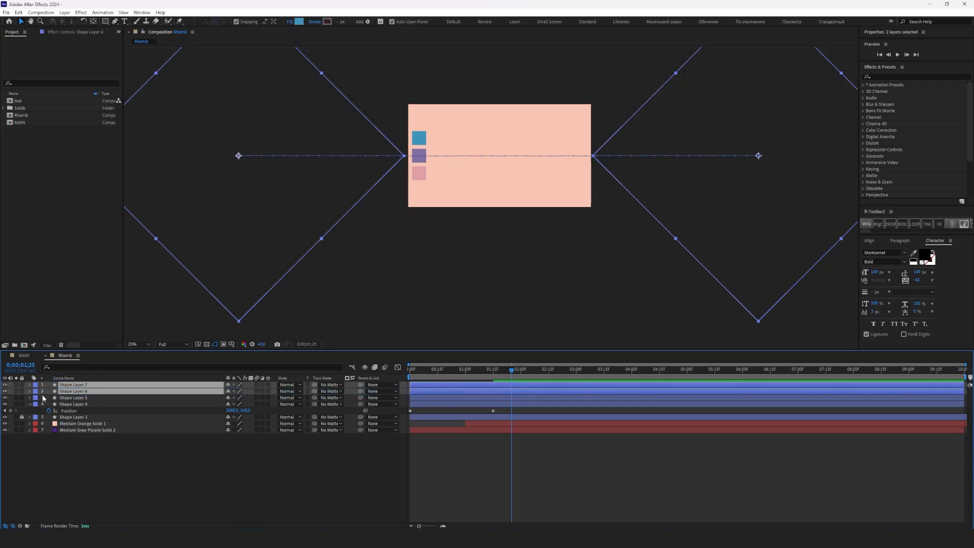
Recolour the two duplicated rhombus outlines from purple to light blue via the Stroke swatch.
left_click(38, 404)
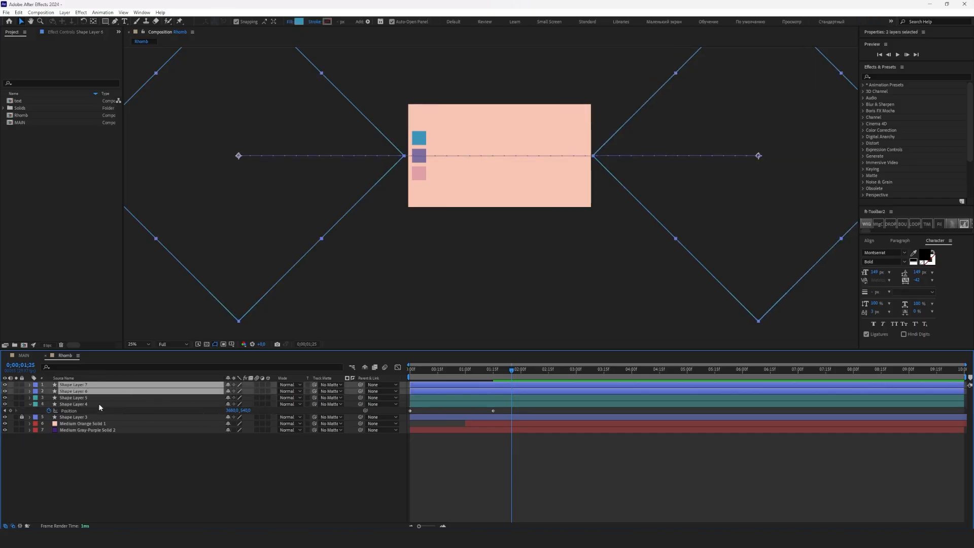
left_click(293, 21)
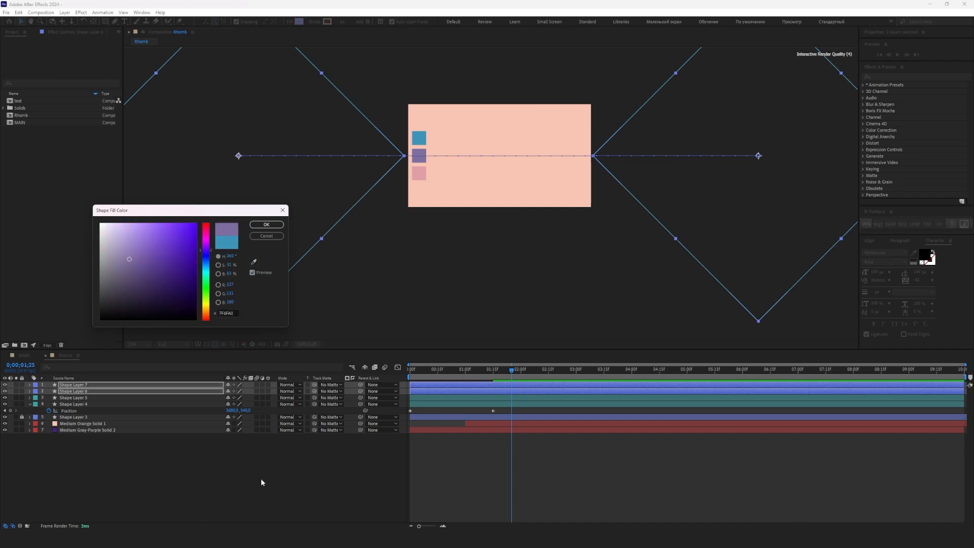
left_click(266, 224)
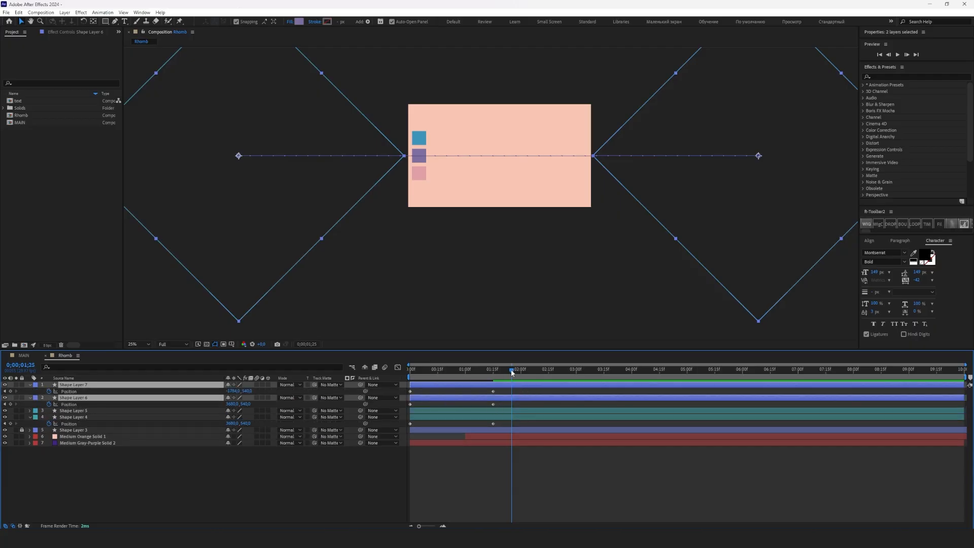
left_click(410, 369)
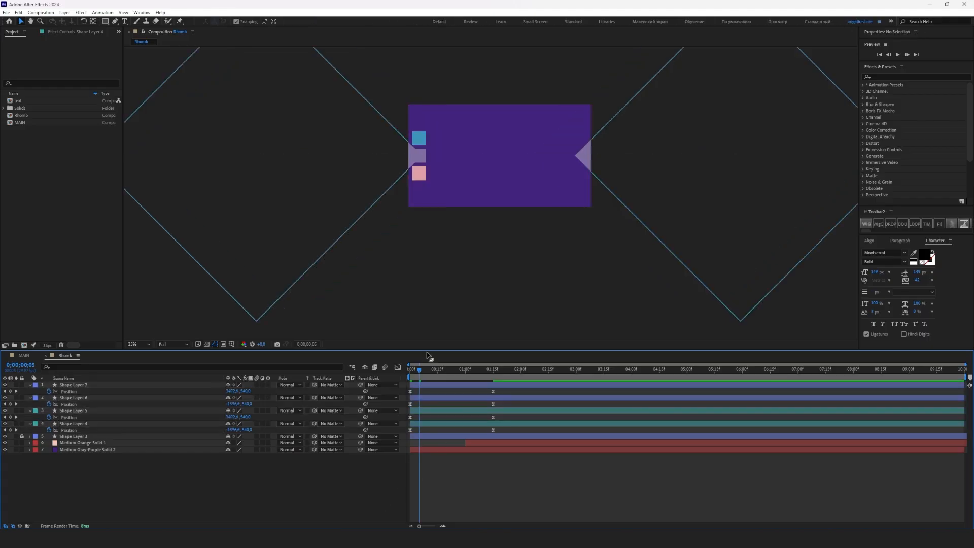
left_click(517, 369)
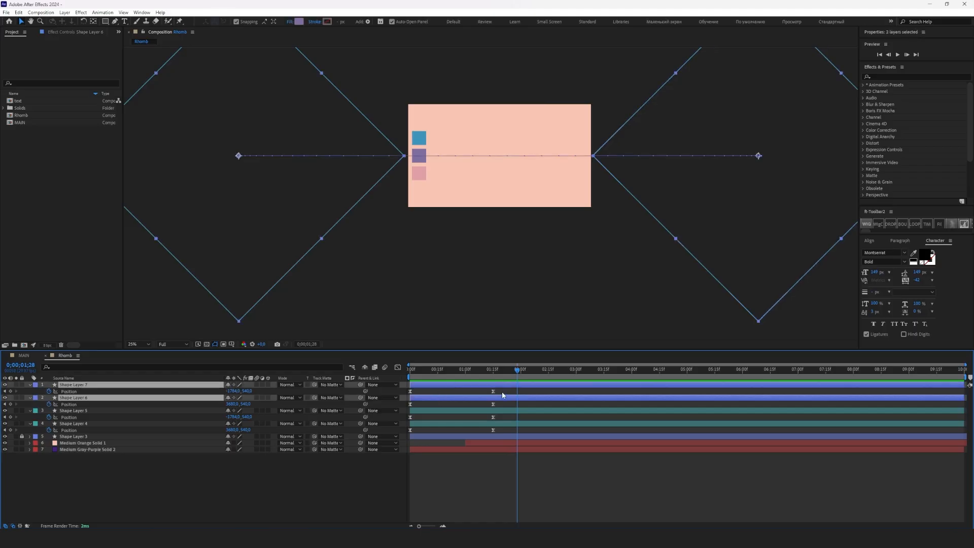
Shift Shape Layer 6 and 7 Position keyframes a few frames later and duplicate the pair.
left_click(408, 375)
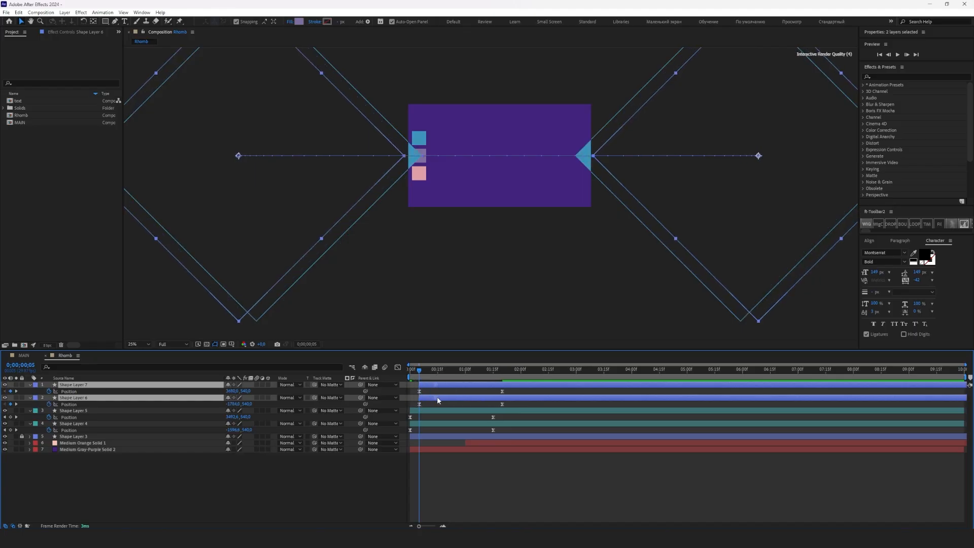
left_click(493, 369)
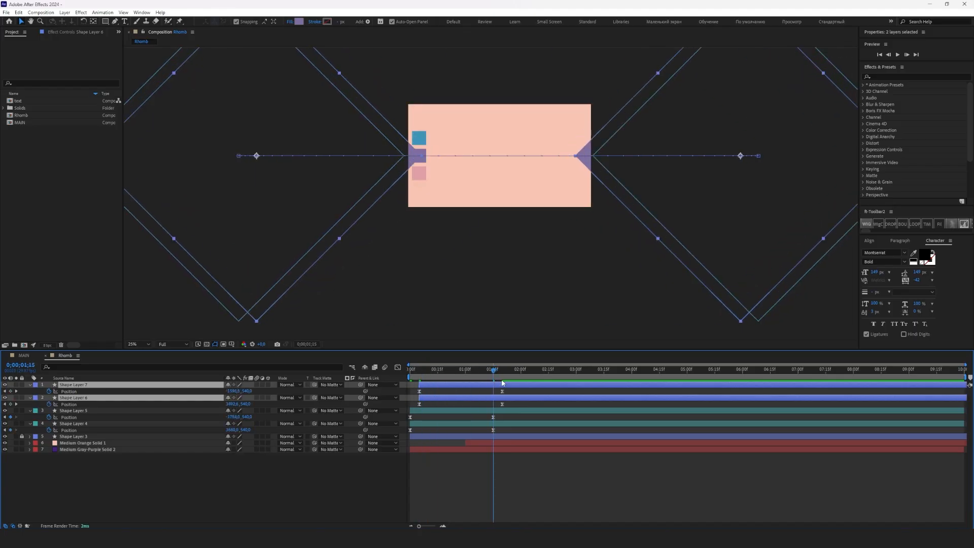
left_click(484, 369)
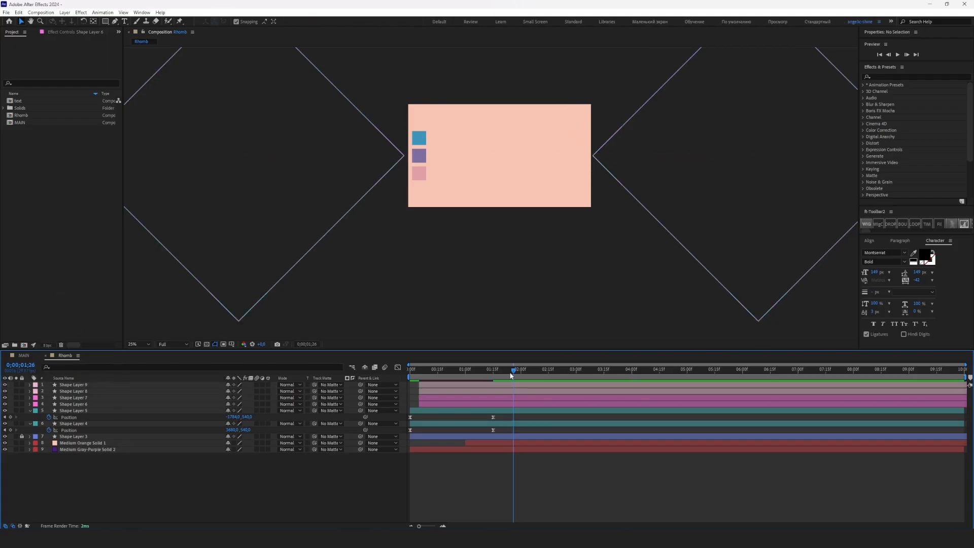
Offset Shape Layer 8 and 9 Position keyframes for staggered timing and preview the animation.
left_click(422, 369)
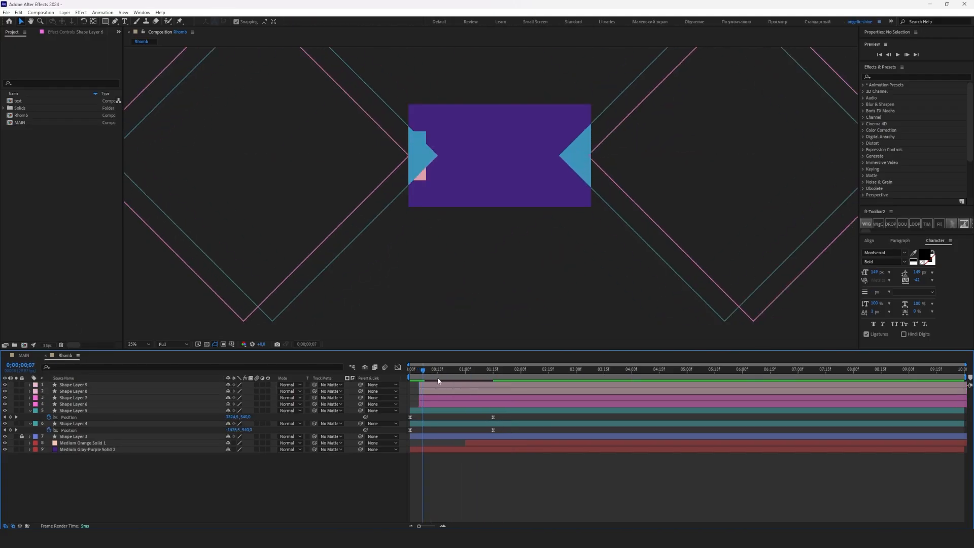
left_click(72, 391)
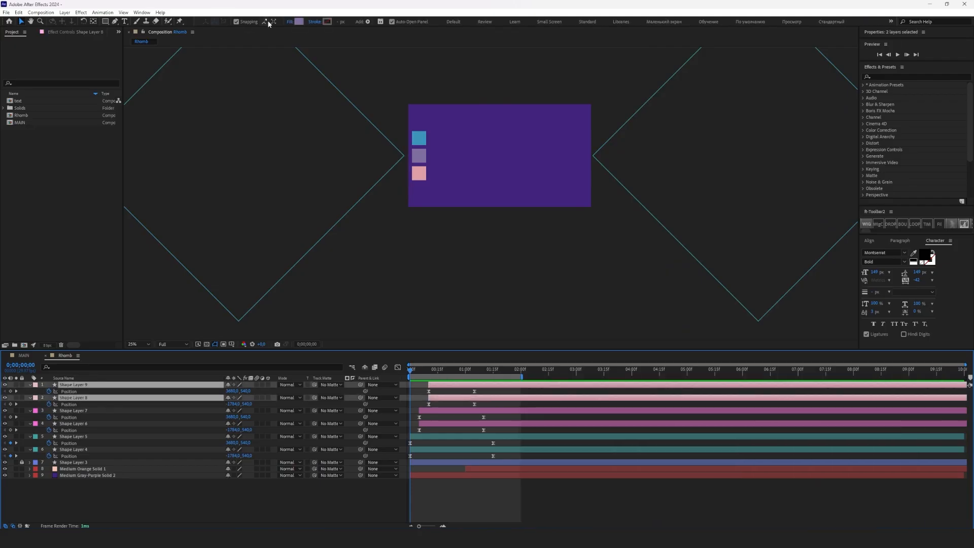
left_click(302, 21)
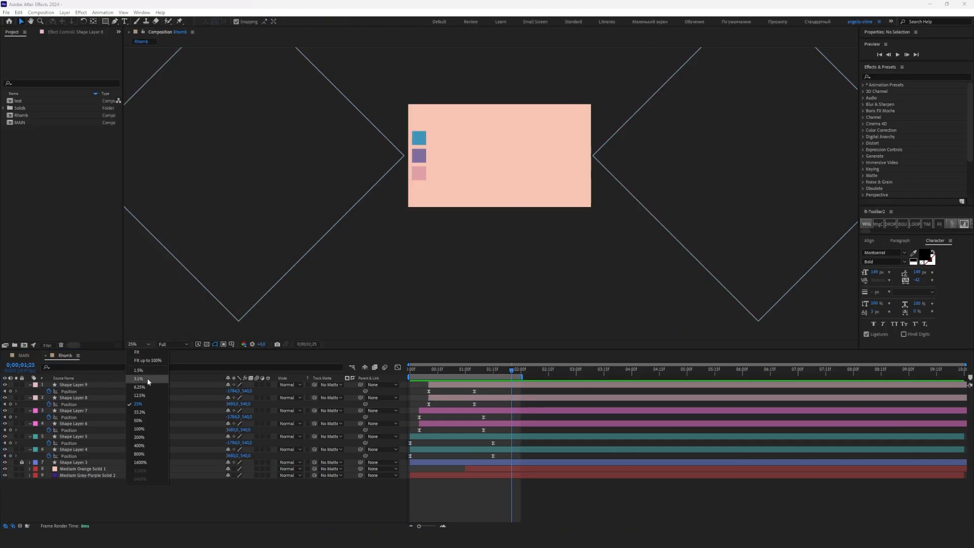
left_click(137, 351)
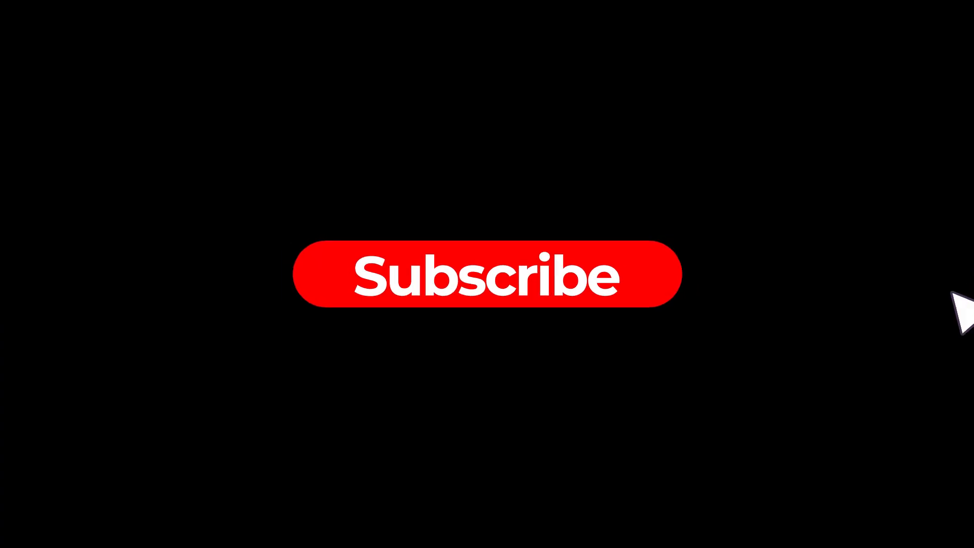
mouse_move(5, 324)
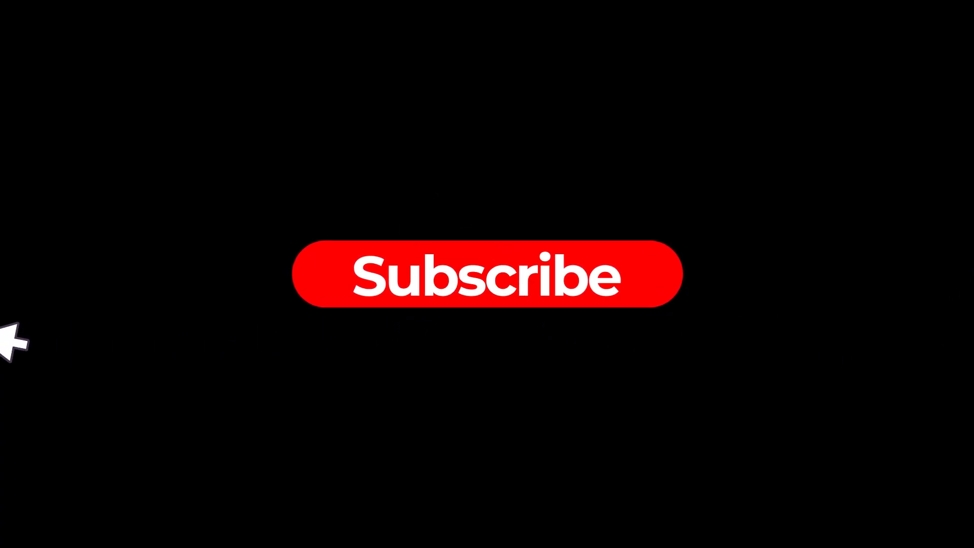